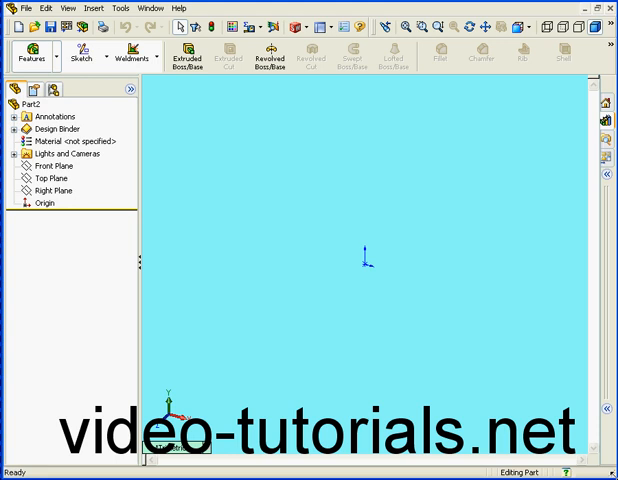
mouse_move(108, 244)
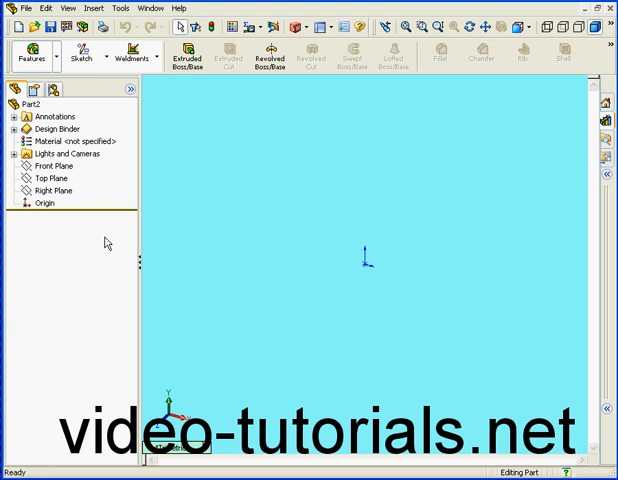
- Start a new sketch on the Front Plane from the FeatureManager tree
right_click(50, 164)
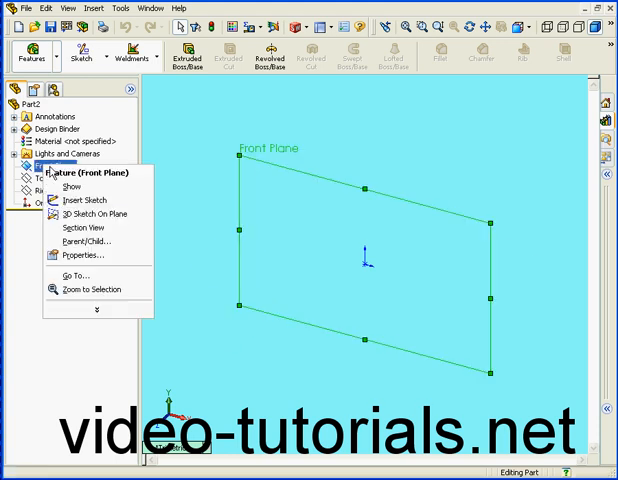
left_click(80, 200)
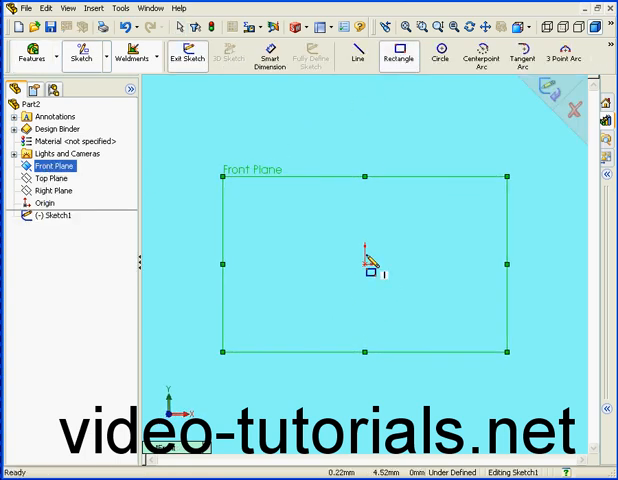
- Draw a small rectangle near the origin and a diagonal centreline between its opposite corners
left_click(370, 272)
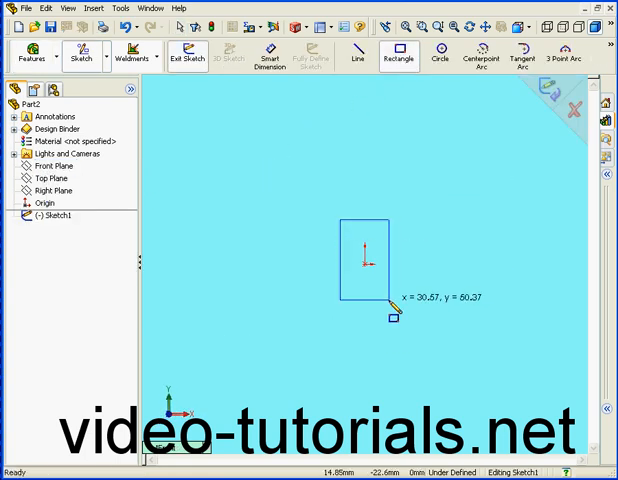
left_click(392, 312)
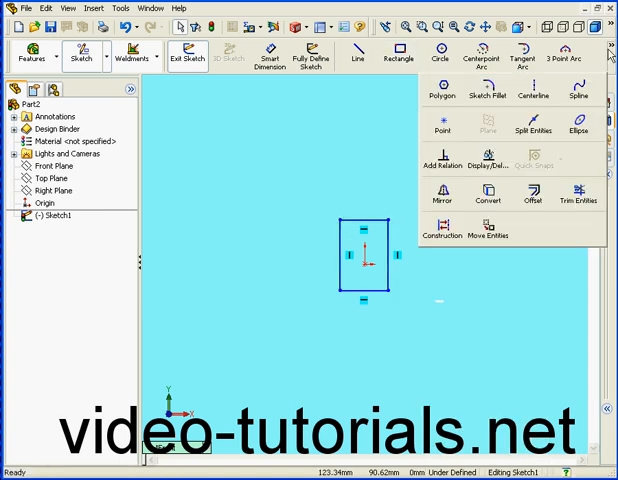
left_click(356, 52)
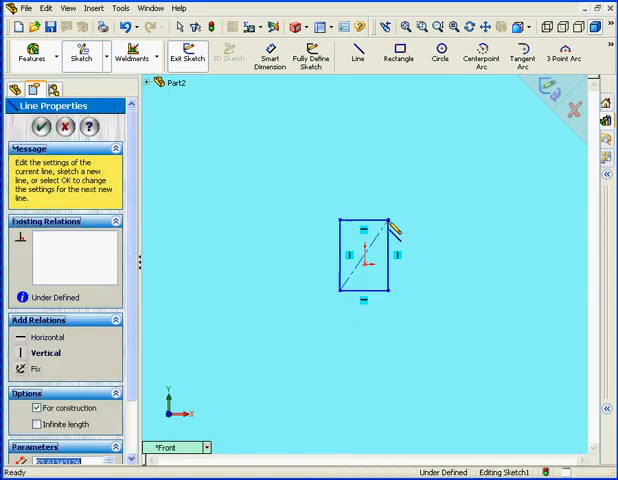
left_click(24, 128)
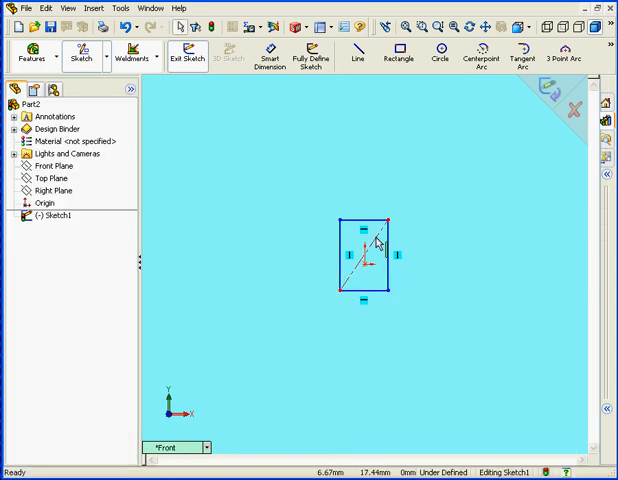
left_click(372, 258)
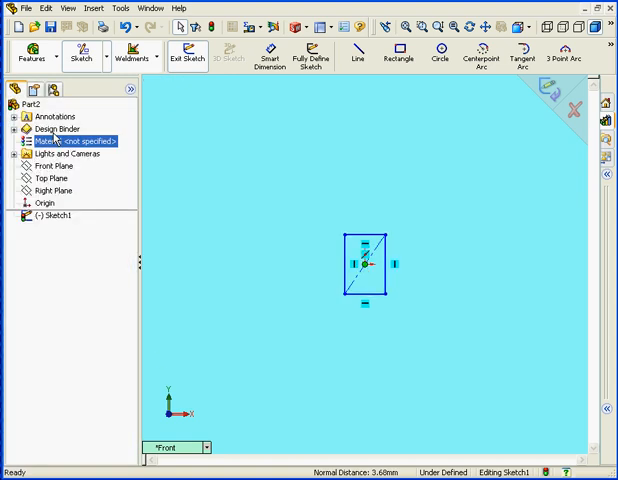
- Dimension the rectangle 40 tall and 20 wide so the sketch is fully defined
left_click(272, 56)
type("40")
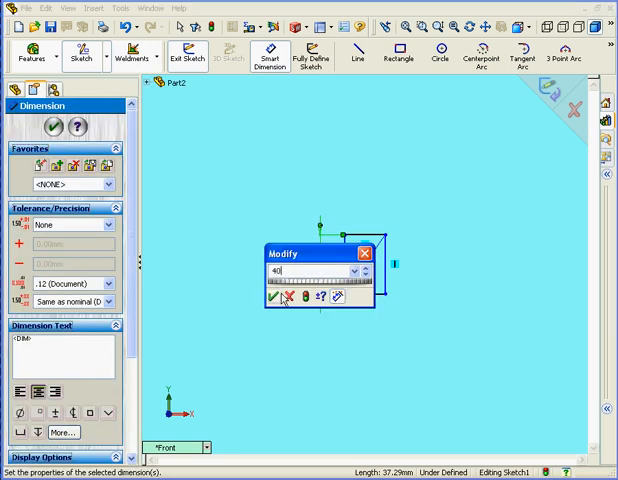
left_click(274, 302)
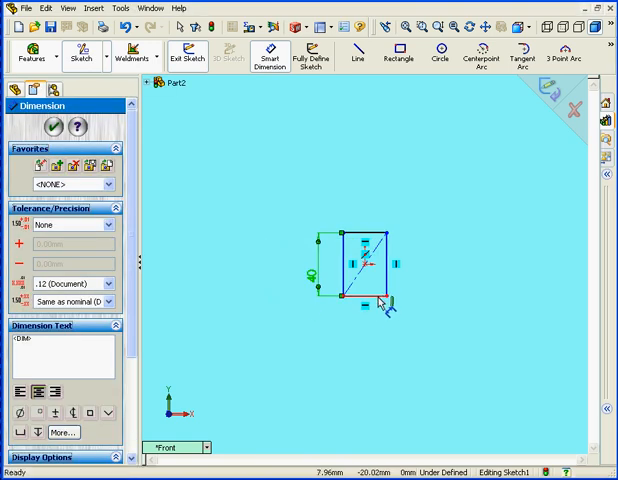
left_click(356, 292)
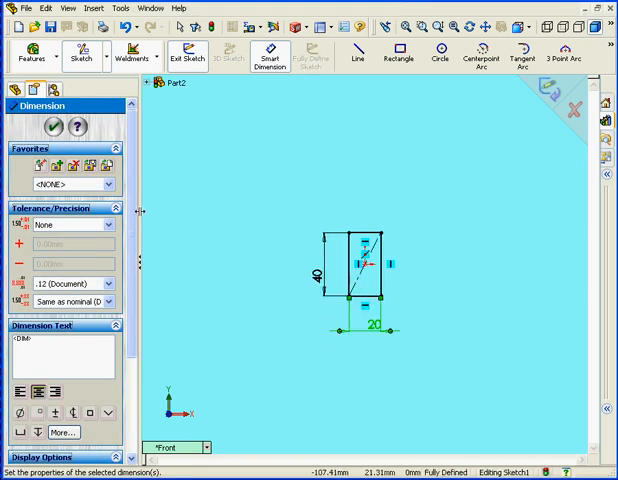
left_click(52, 126)
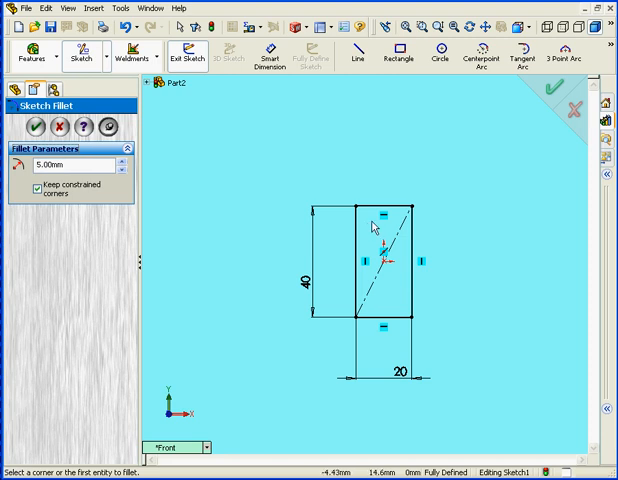
- Round the rectangle corners with 5 mm sketch fillets
left_click(356, 212)
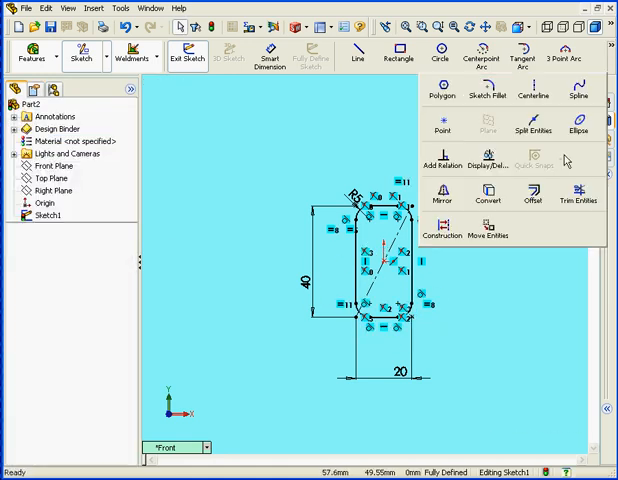
- Offset the rounded outline as a chained, reversed copy to form the profile's second wall
left_click(532, 202)
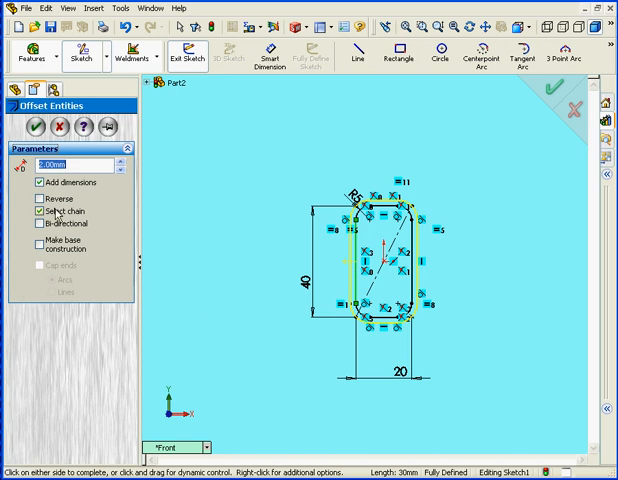
left_click(34, 198)
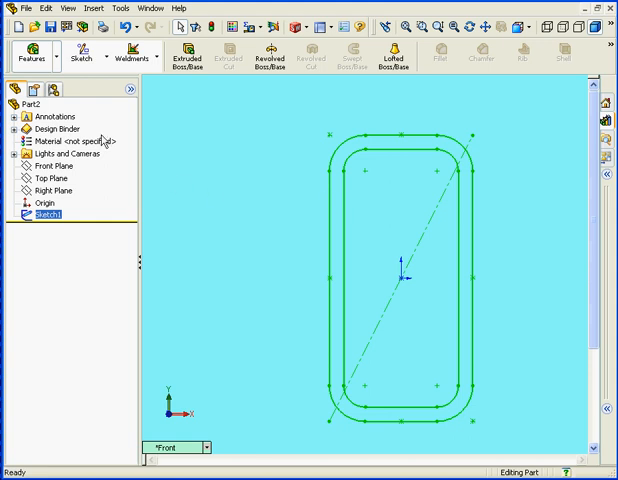
- Show the feature dimensions (40 height, 2 offset, 5 fillet radius) on the profile
right_click(40, 116)
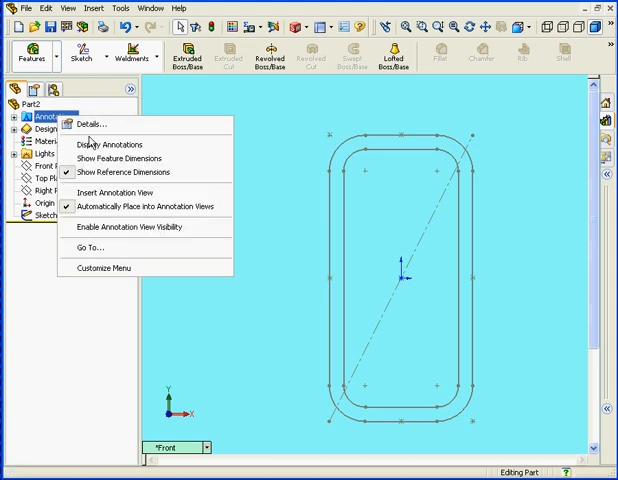
left_click(120, 158)
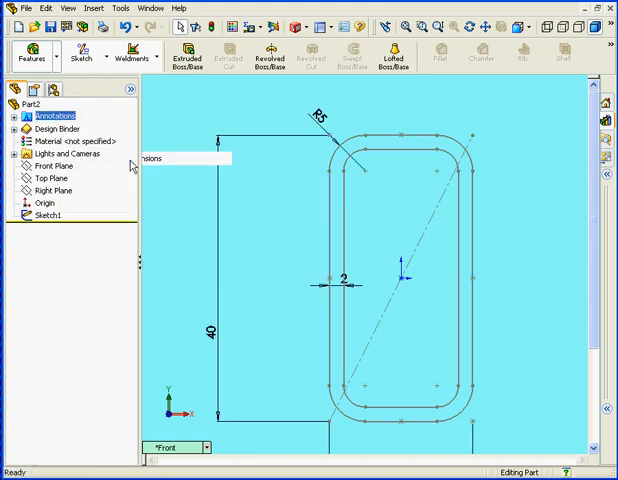
mouse_move(164, 188)
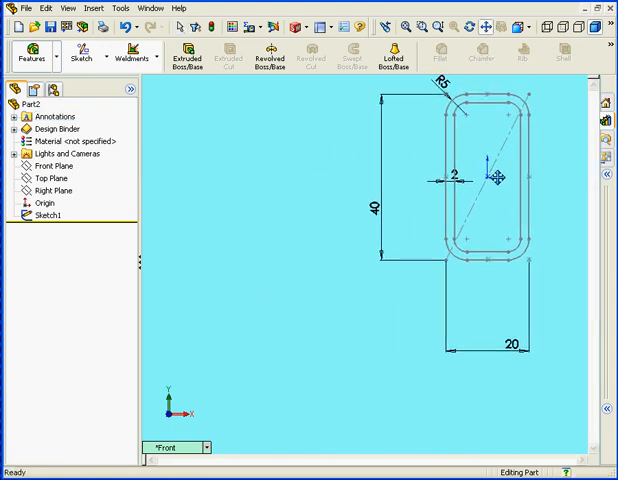
mouse_move(338, 184)
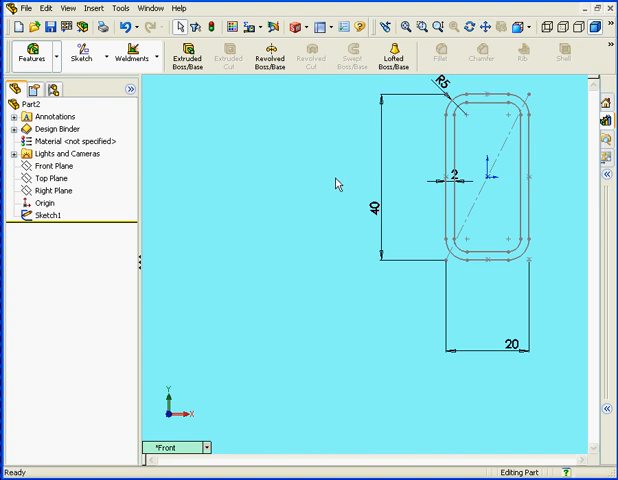
- Bring up the part's properties and go to the Custom properties
left_click(12, 8)
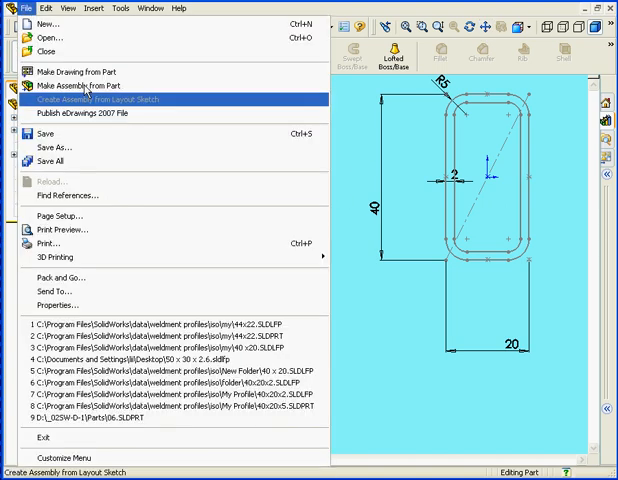
left_click(56, 304)
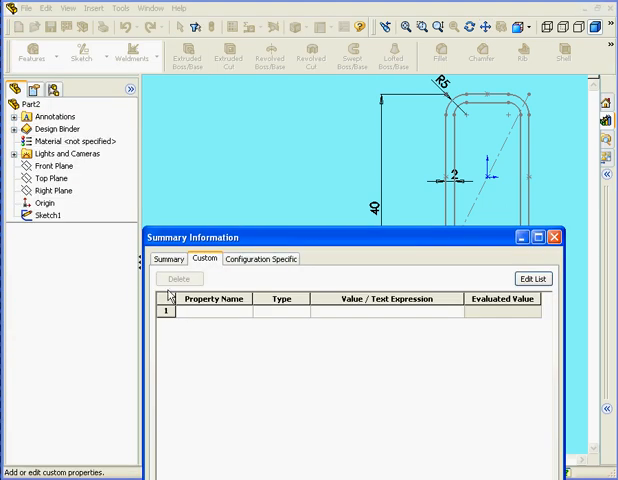
left_click_drag(350, 236, 290, 168)
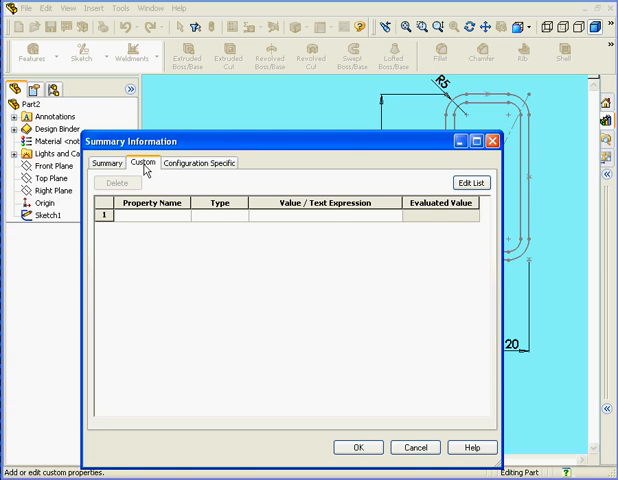
left_click(150, 216)
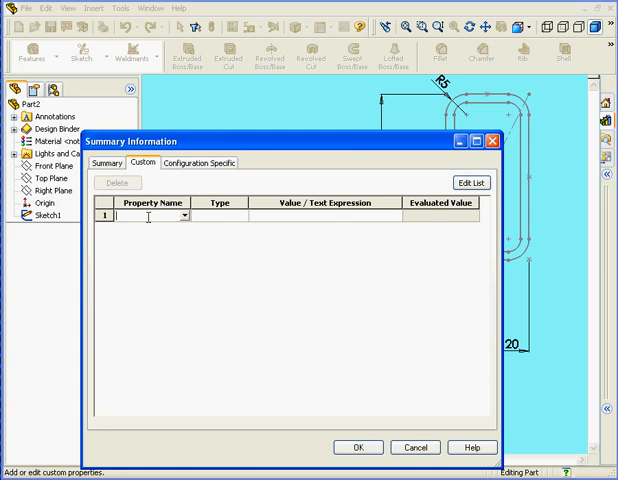
- Add a Description property whose value is linked to the profile's sketch dimensions
left_click(184, 216)
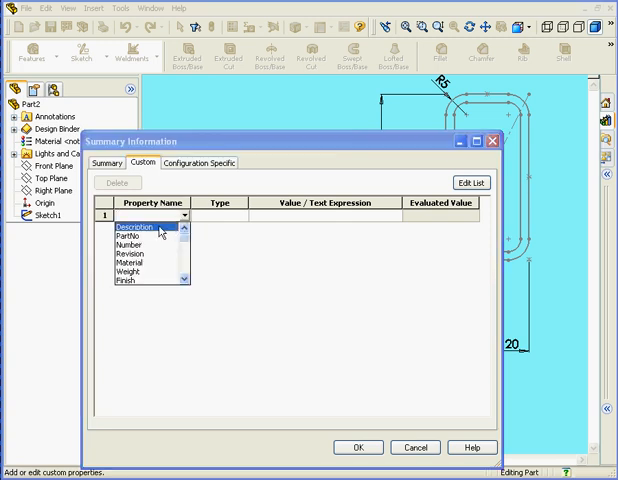
left_click(156, 224)
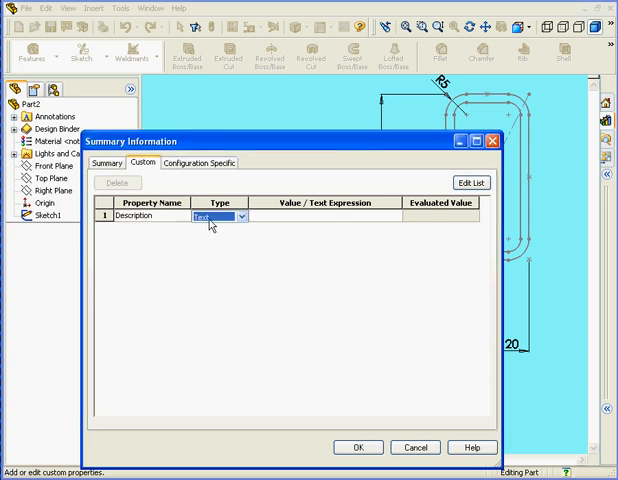
left_click(320, 216)
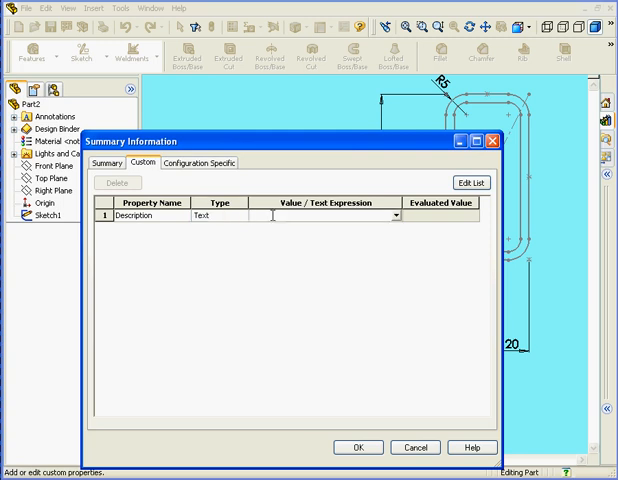
type("Pr")
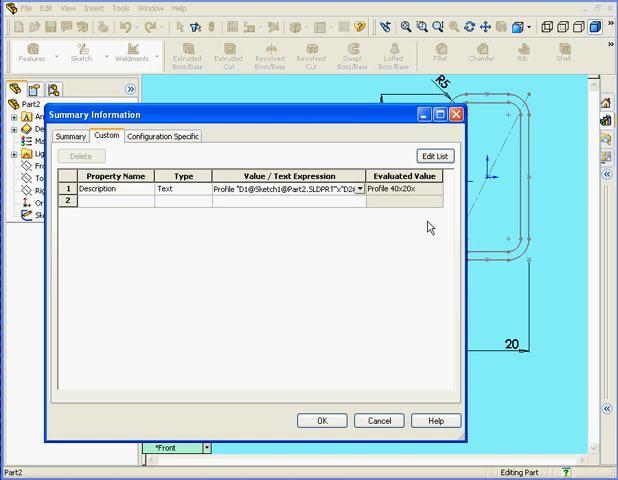
left_click(284, 188)
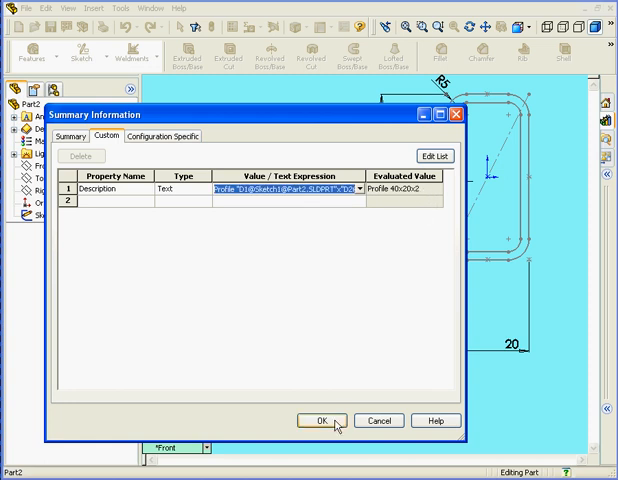
left_click(320, 420)
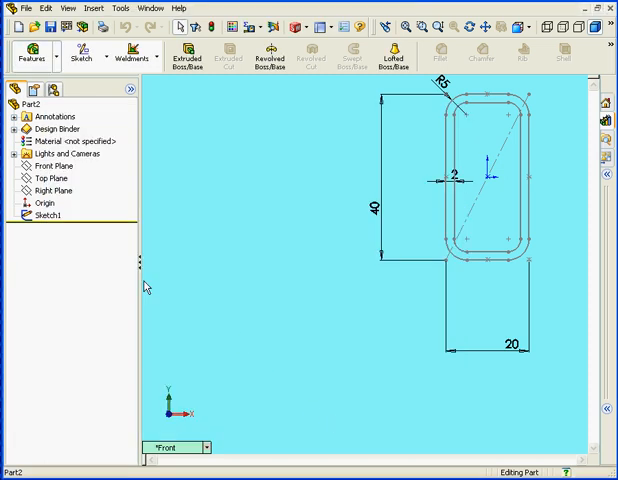
- With Sketch1 selected, create a My Profiles folder in the iso weldment profiles as the Save As destination
left_click(50, 214)
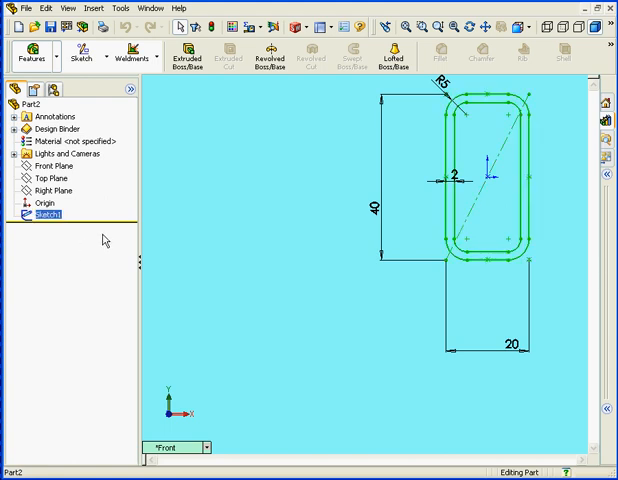
mouse_move(50, 28)
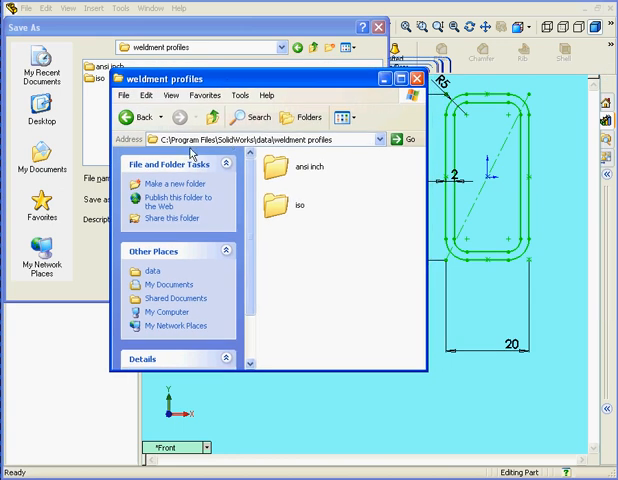
mouse_move(258, 152)
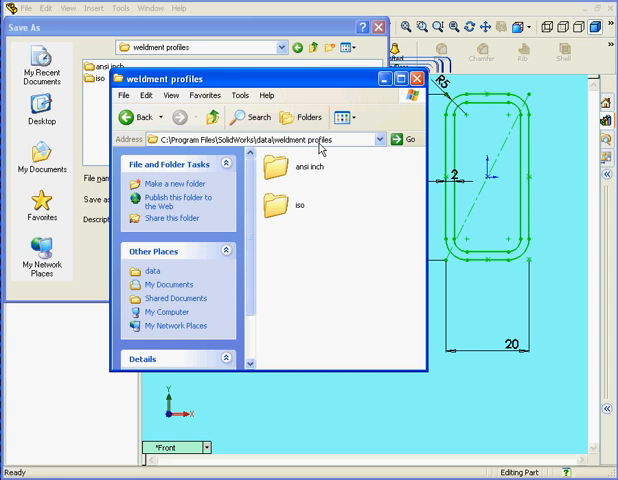
left_click(416, 78)
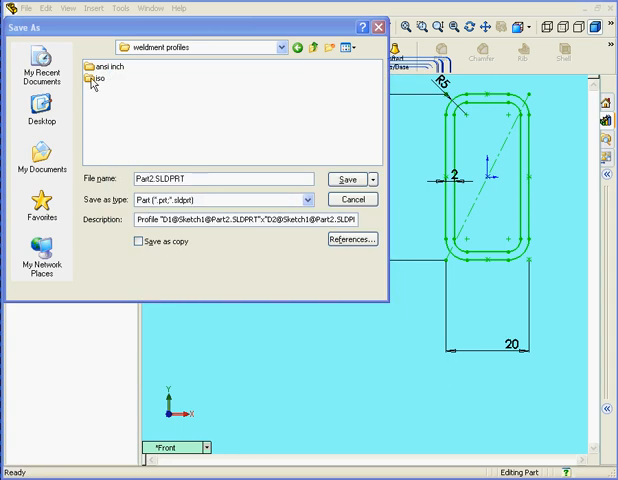
double_click(92, 80)
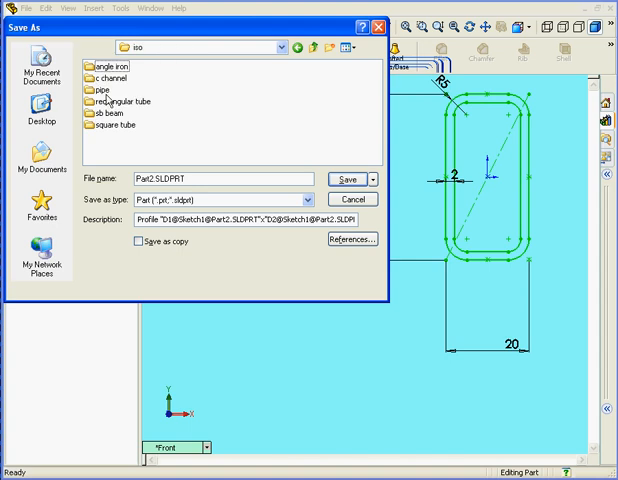
left_click(320, 48)
type("My Profiles")
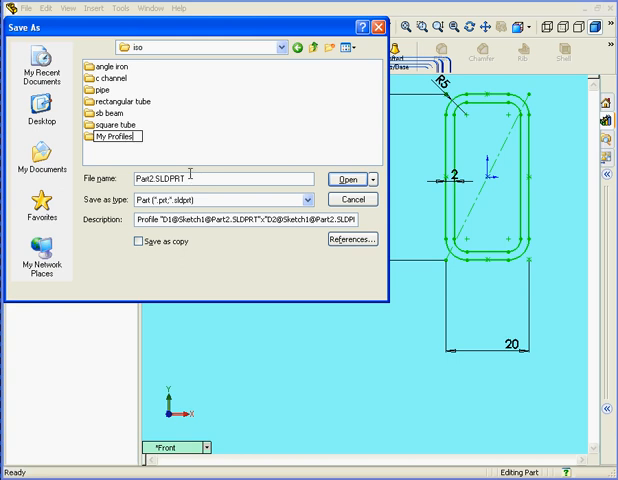
double_click(112, 136)
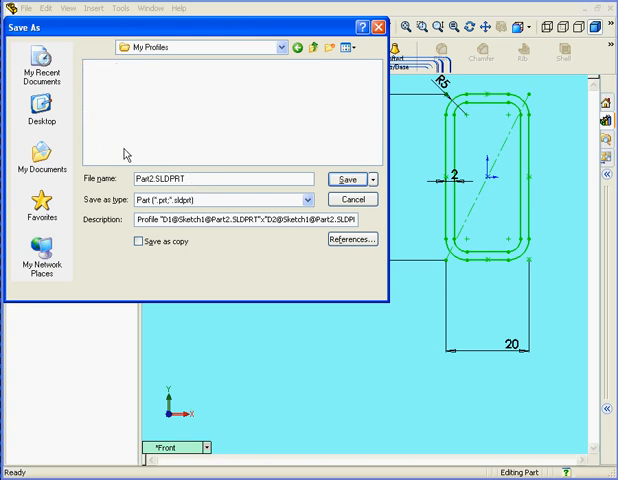
- Save the profile as Lib Feat Part 40x20x2 in the My Profiles folder
left_click(306, 200)
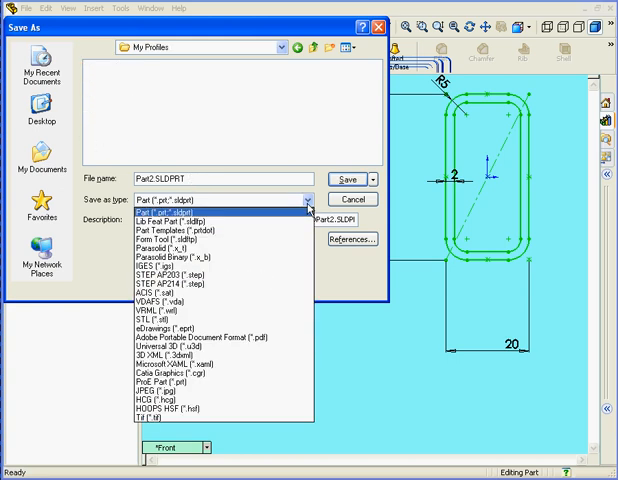
mouse_move(244, 218)
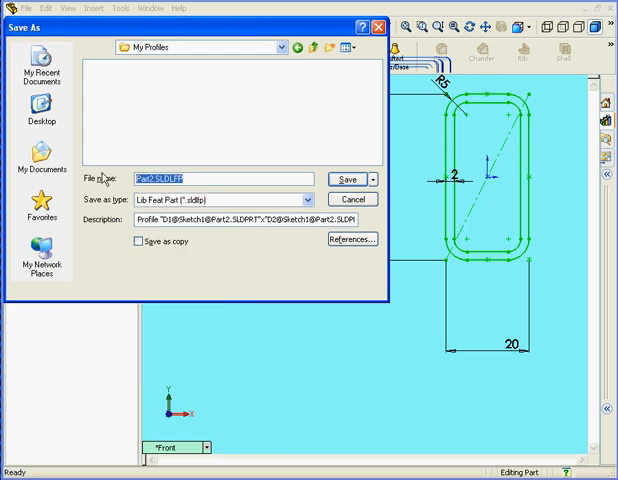
type("40x20x2")
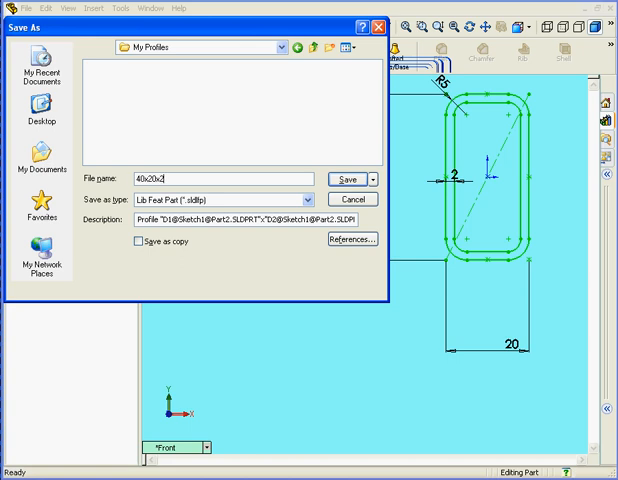
left_click(348, 178)
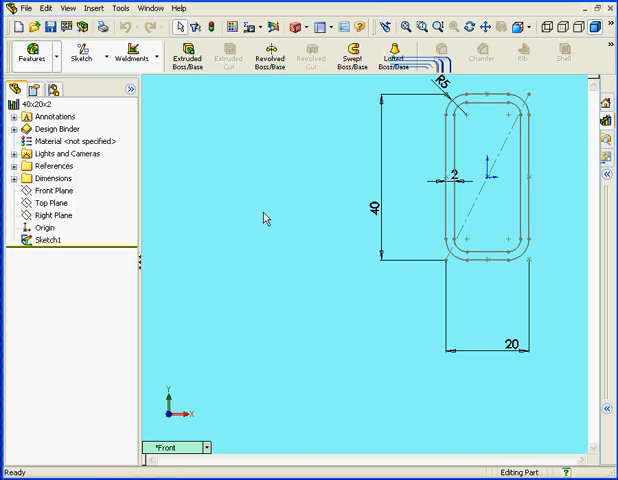
mouse_move(16, 30)
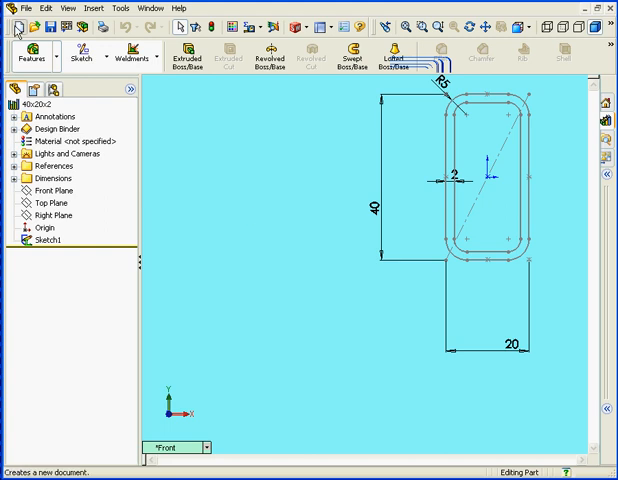
- Start a new part and begin a sketch on its Top Plane
left_click(30, 24)
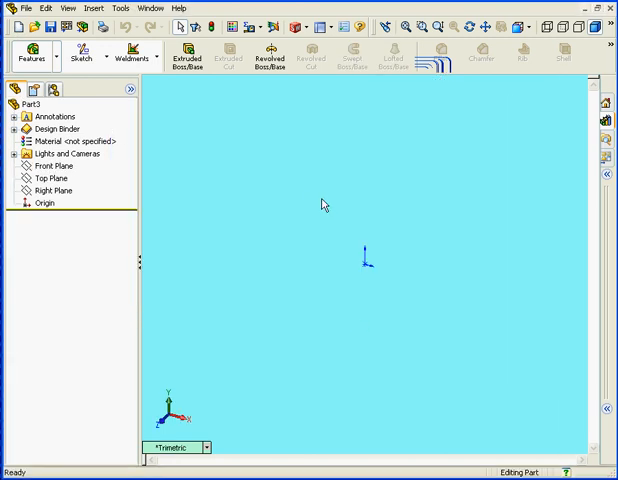
left_click(82, 56)
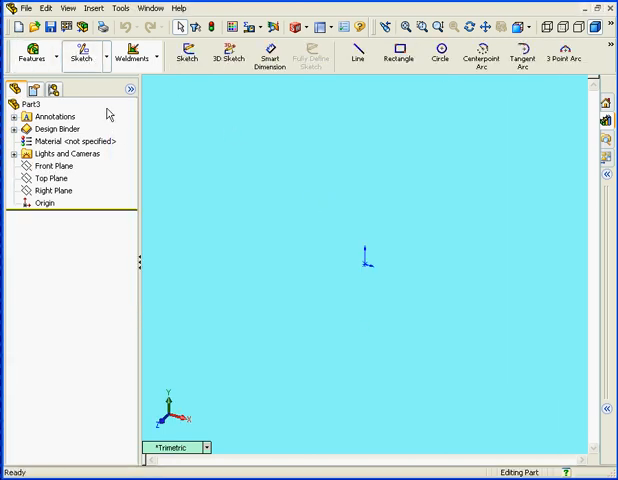
left_click(48, 166)
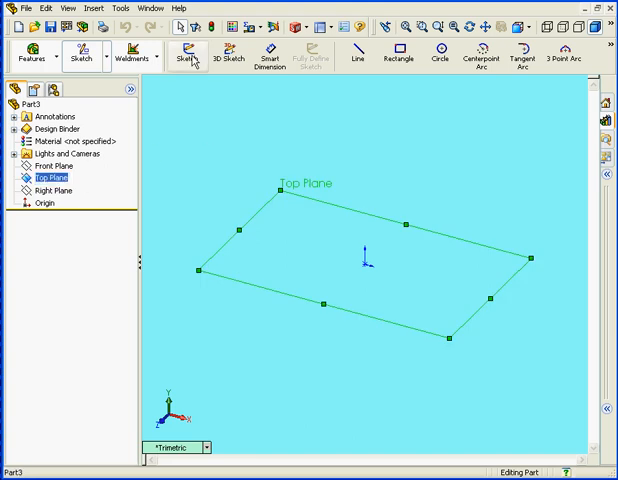
left_click(186, 56)
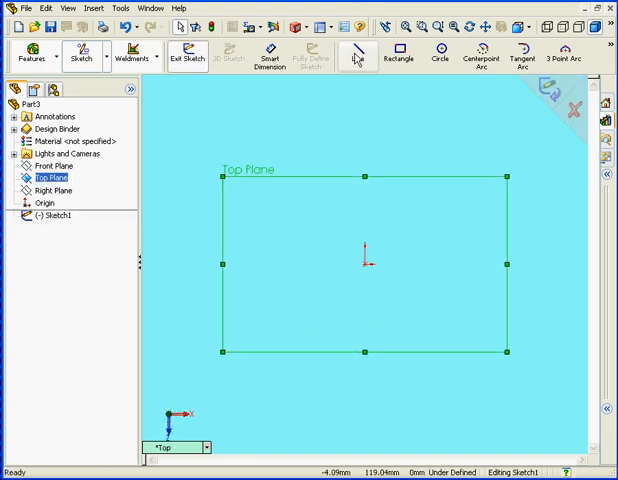
- Draw an L-shaped path of two lines and dimension the vertical leg 100 and the horizontal leg
left_click(352, 56)
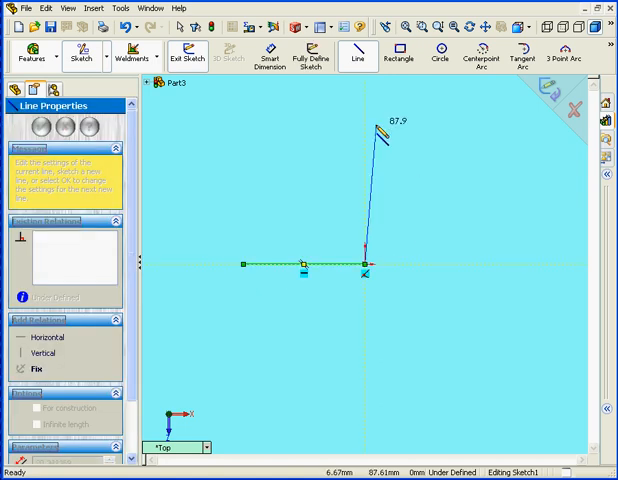
right_click(380, 136)
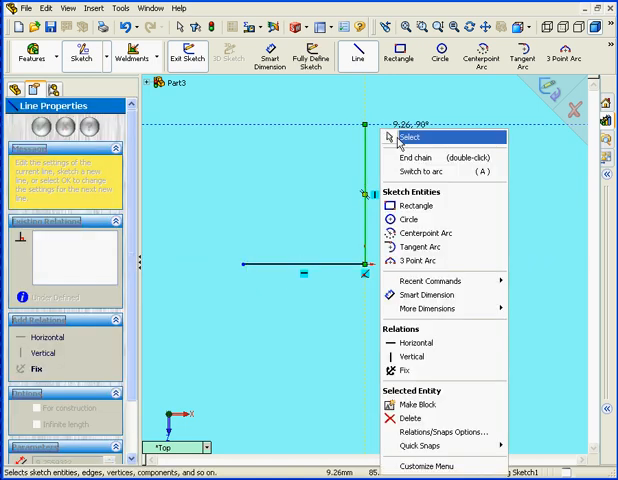
left_click(408, 136)
type("100")
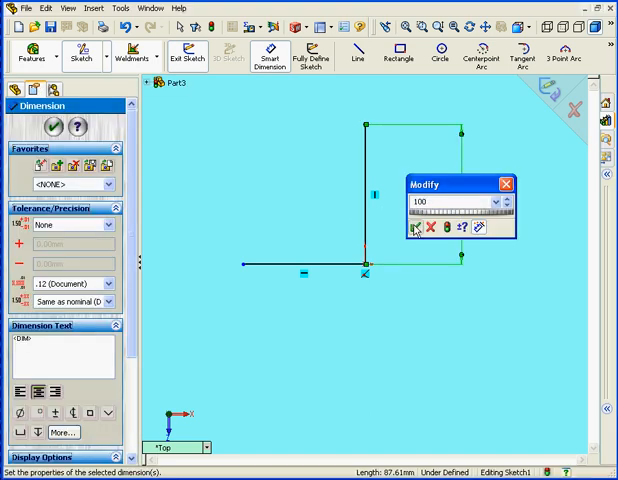
left_click(414, 228)
type("100")
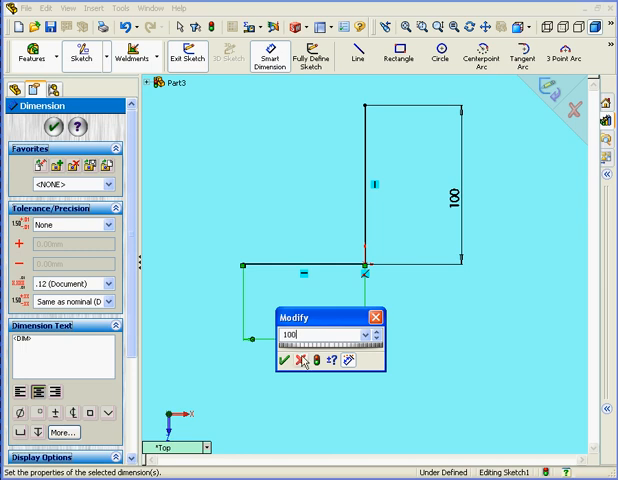
left_click(288, 348)
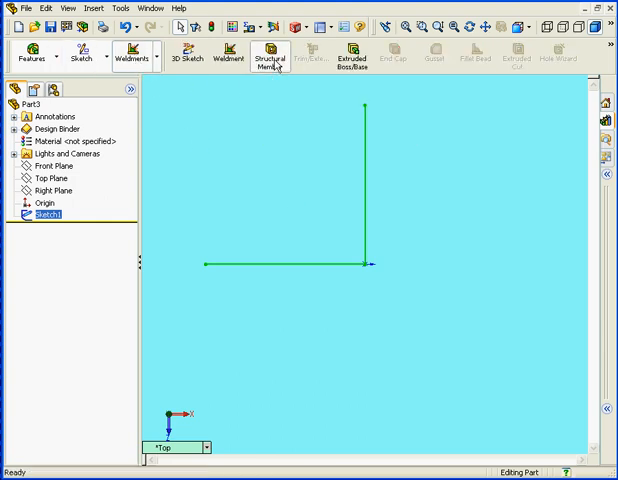
- Insert a structural member with the iso / My Profiles / 40x20x2 tube along both L sketch lines
left_click(270, 58)
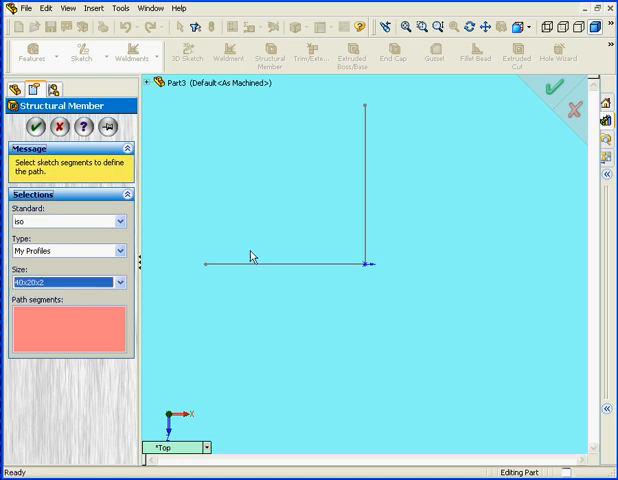
left_click(280, 264)
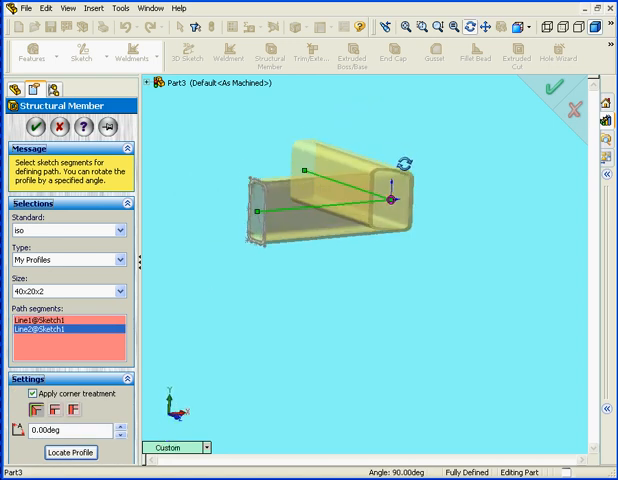
left_click(68, 452)
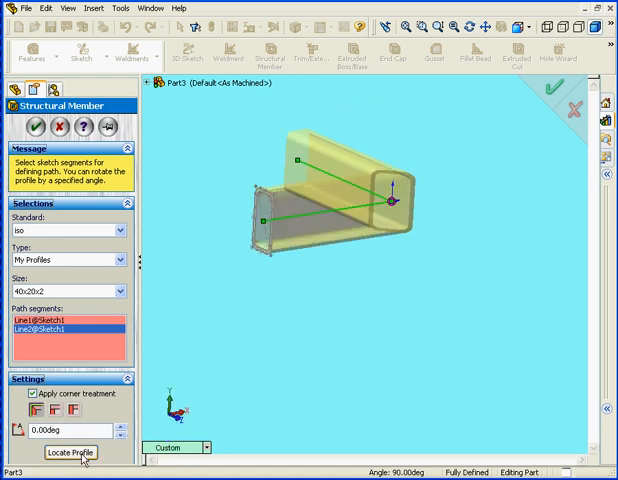
- Use Locate Profile to zoom to the 40x20x2 cross-section at the path corner
left_click(68, 452)
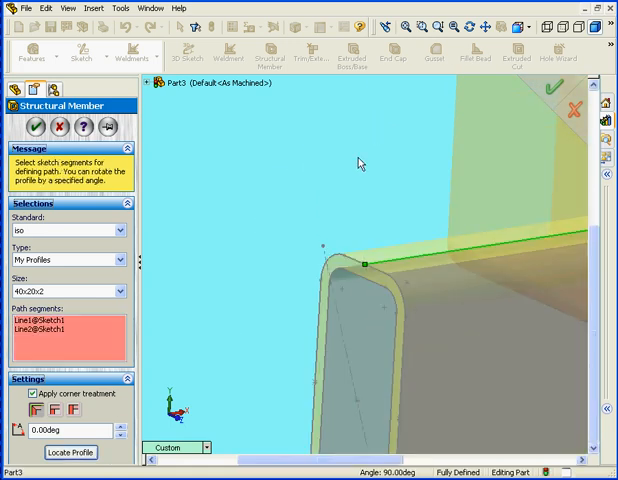
mouse_move(356, 124)
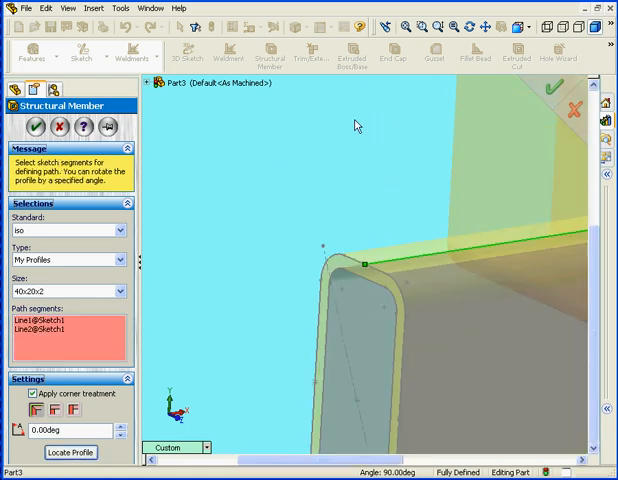